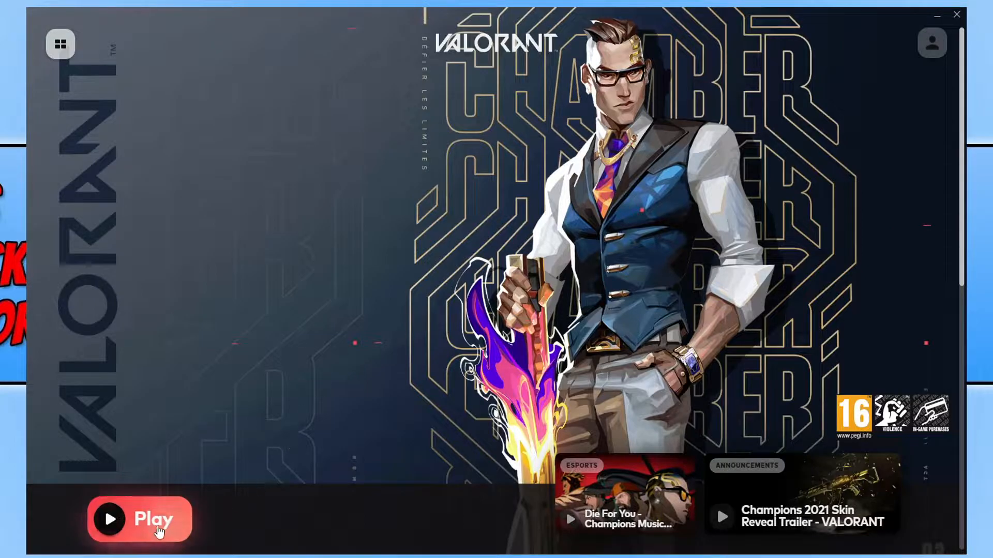
# - Launch Valorant and dismiss the missing DirectX Runtime error
pyautogui.click(139, 520)
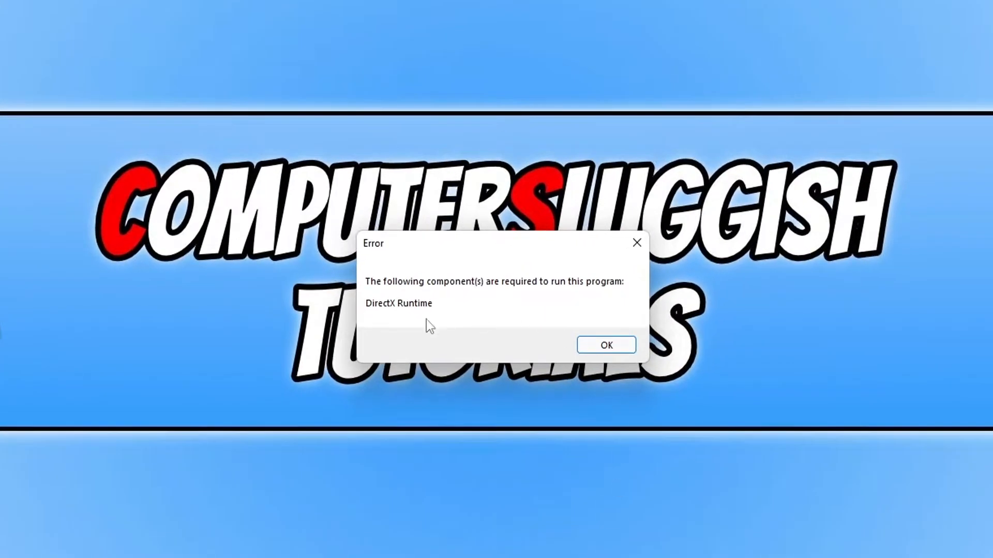
pyautogui.moveTo(444, 279)
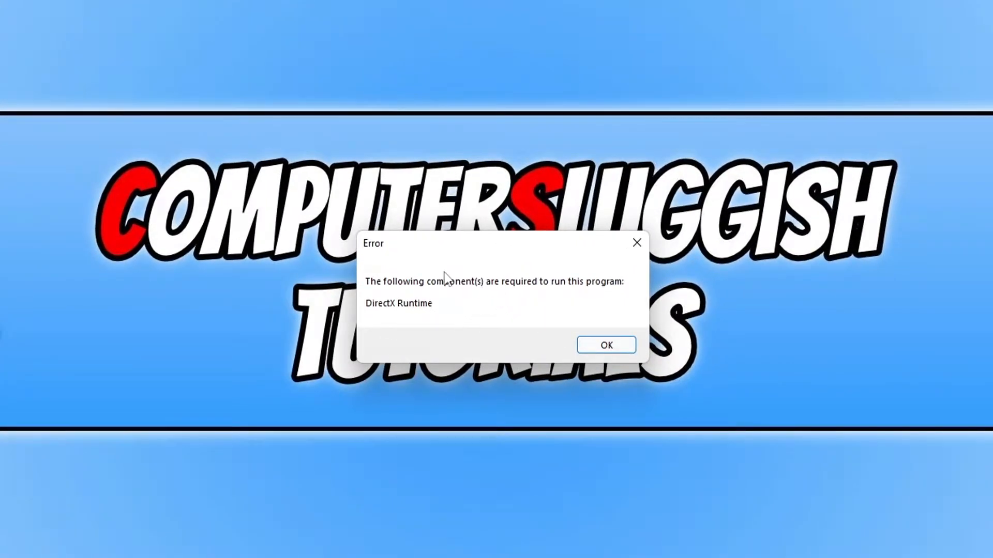
pyautogui.moveTo(556, 328)
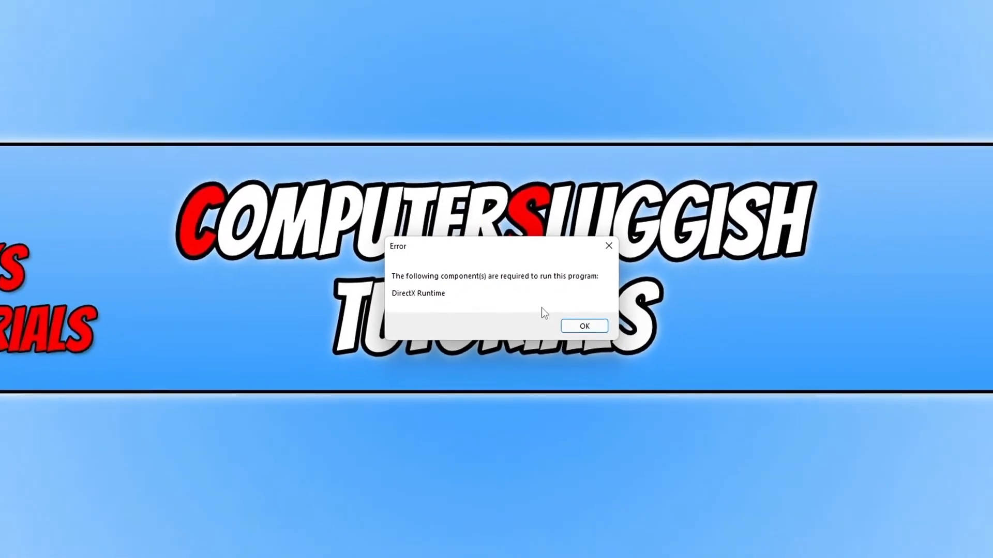
pyautogui.click(584, 325)
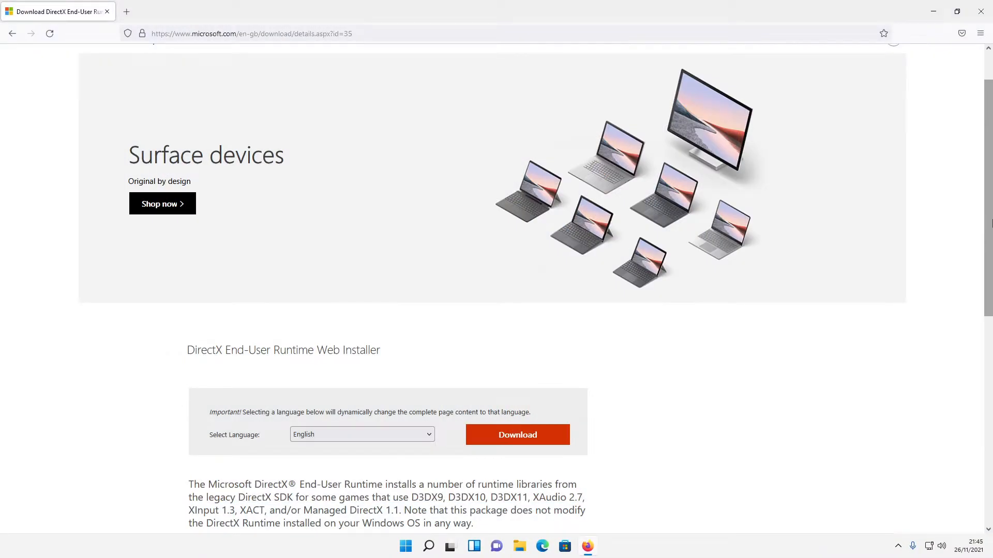
pyautogui.moveTo(887, 239)
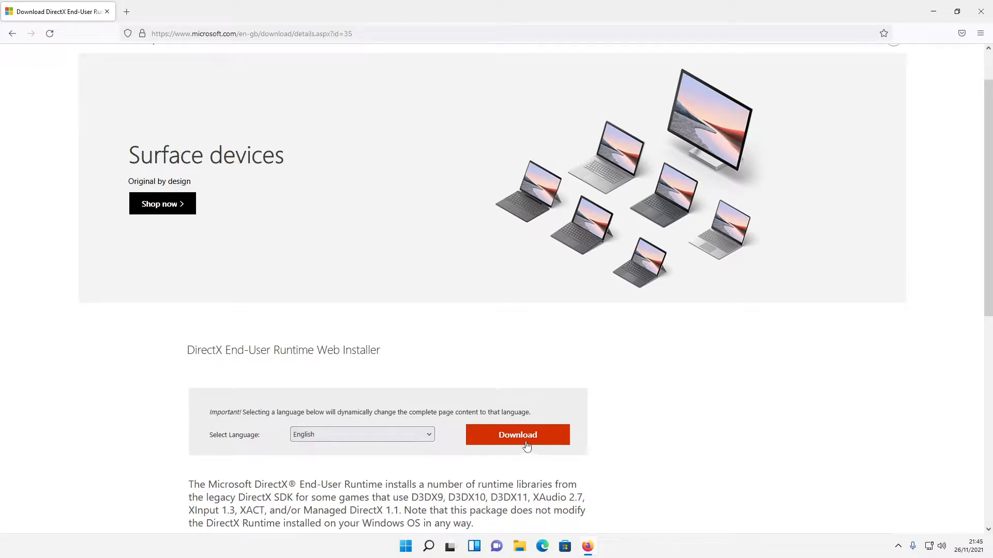
# - Download the English DirectX End-User Runtime Web Installer from Microsoft's page
pyautogui.click(518, 434)
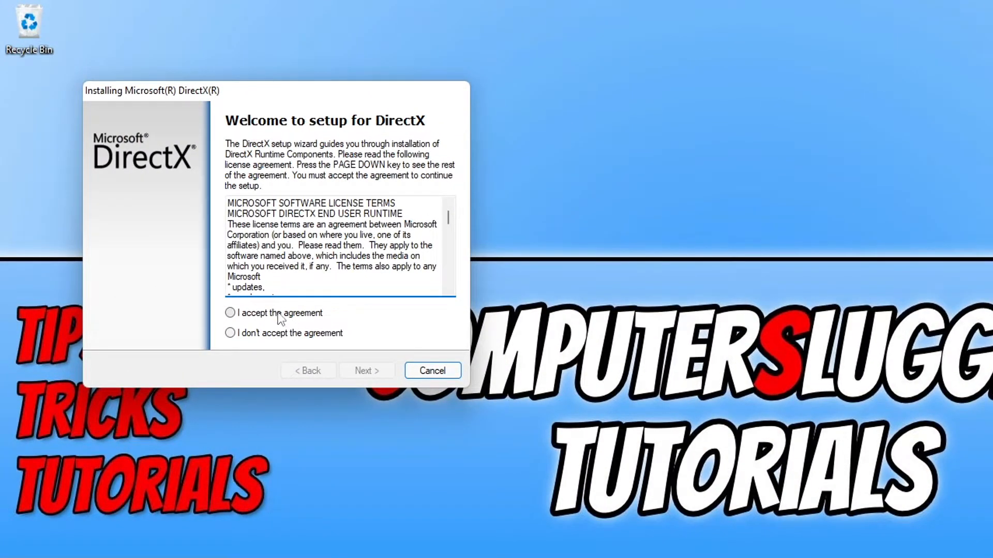
# - Accept the DirectX license agreement and decline installing the Bing Bar
pyautogui.click(366, 371)
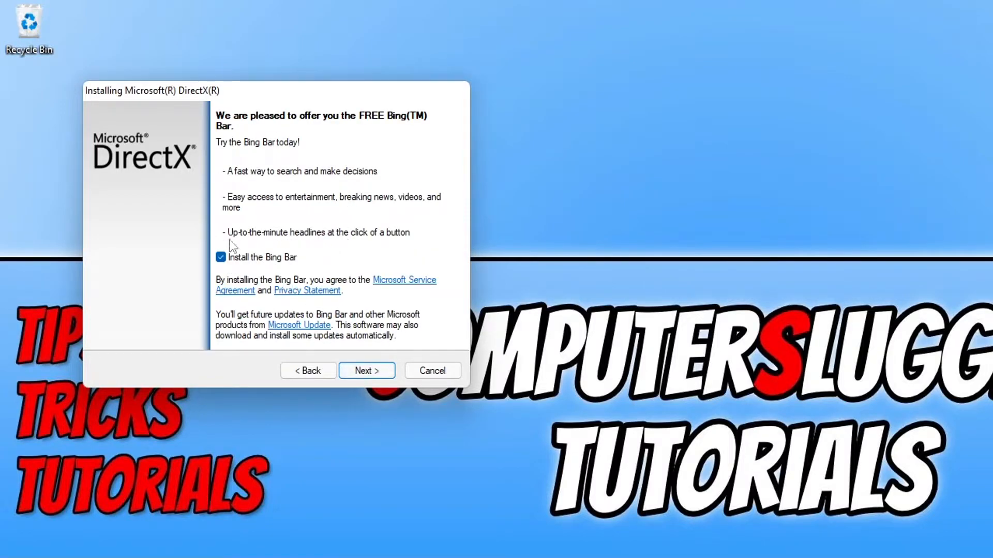
pyautogui.click(220, 257)
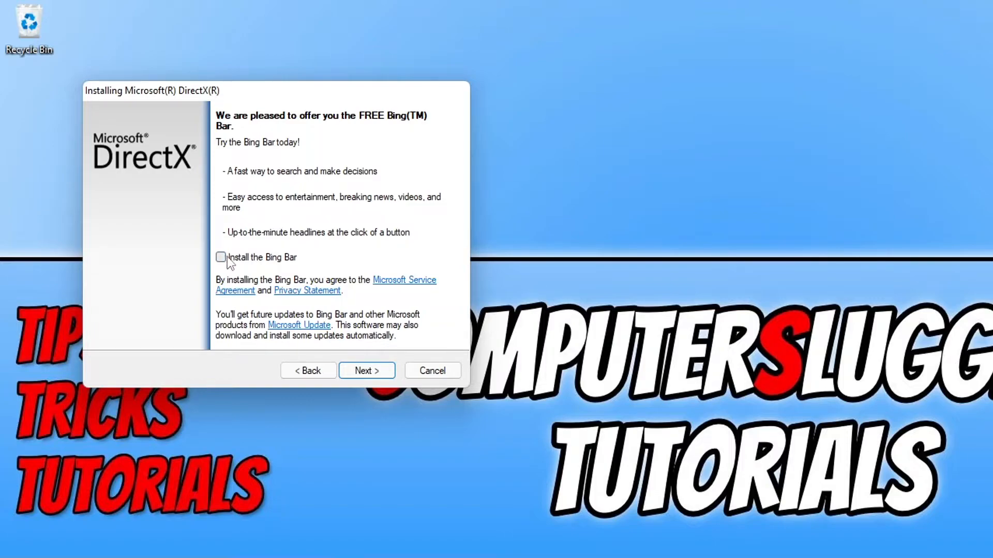
pyautogui.click(366, 370)
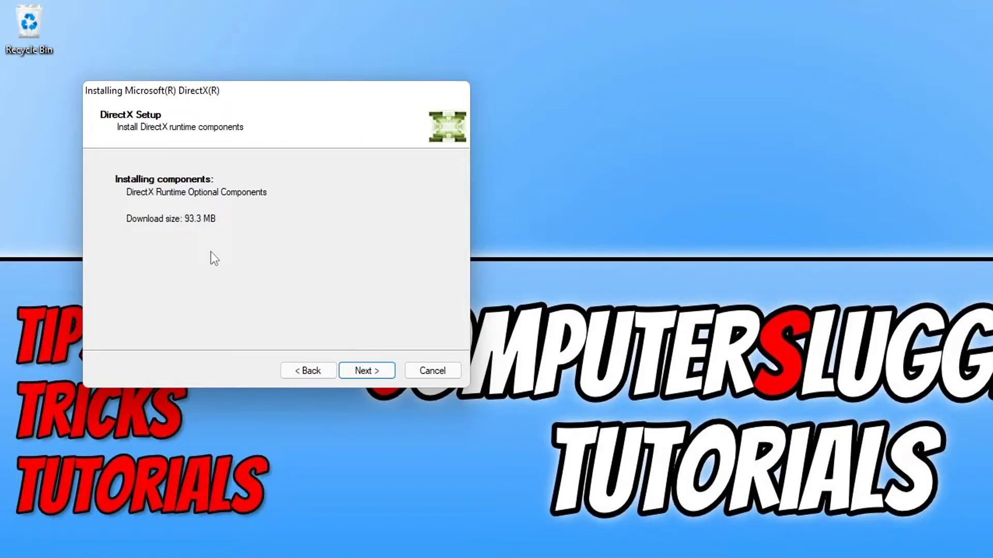
pyautogui.moveTo(377, 351)
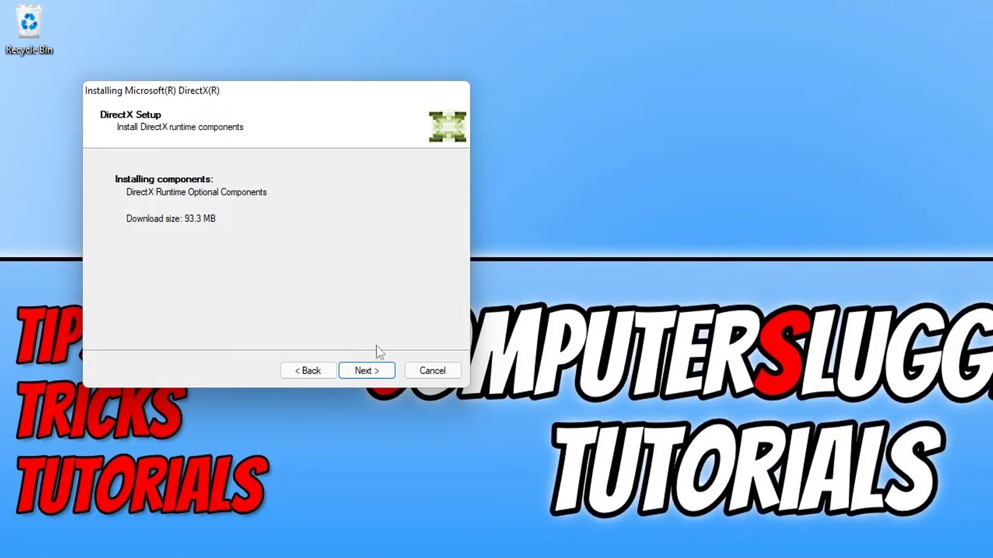
# - Install the 93.3 MB DirectX runtime components and finish the setup
pyautogui.click(366, 370)
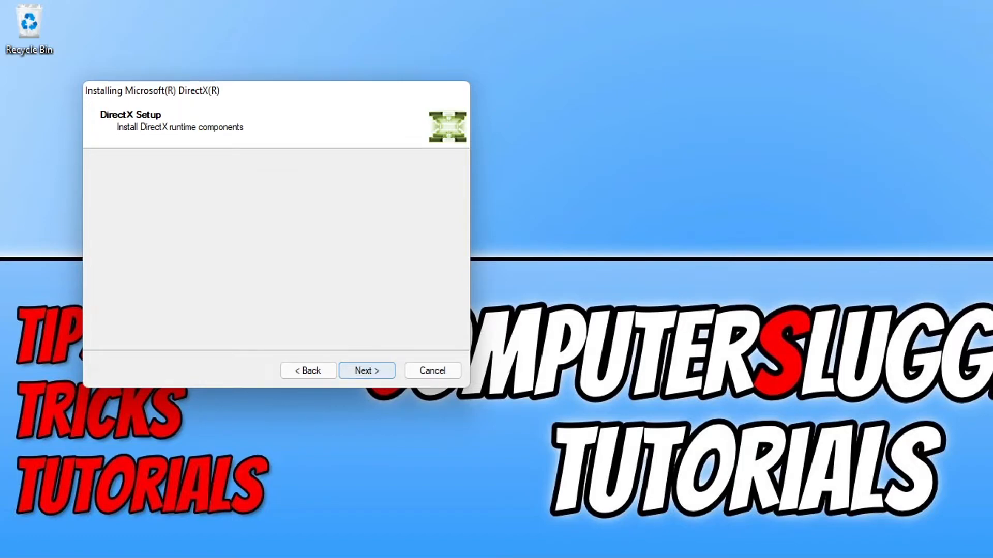
pyautogui.click(367, 370)
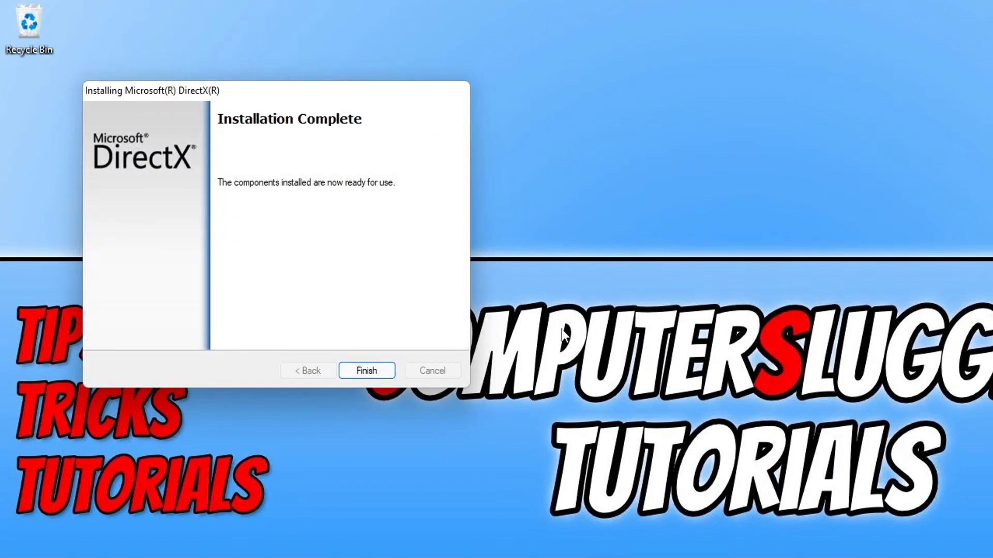
pyautogui.click(367, 371)
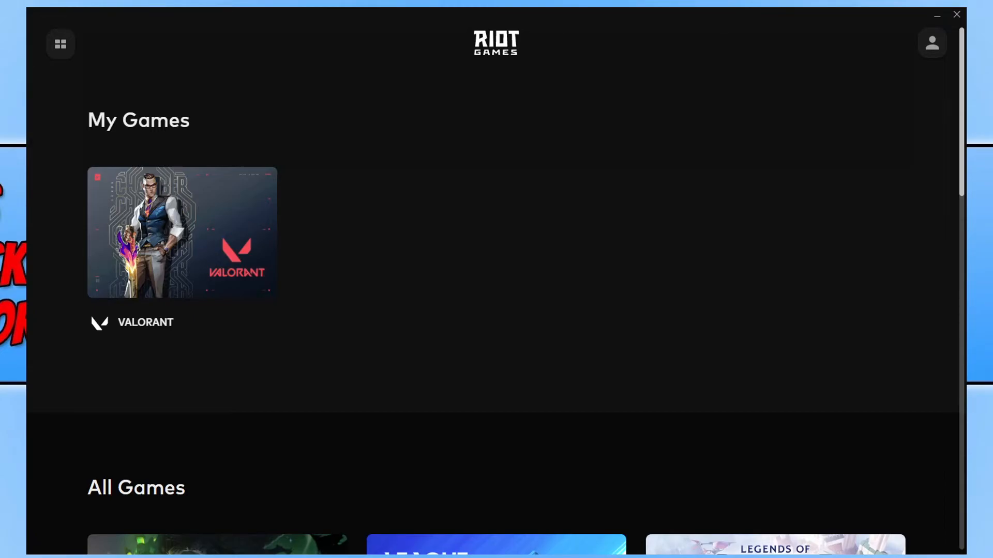
# - Open the VALORANT tile in My Games to reach its Play page
pyautogui.click(182, 232)
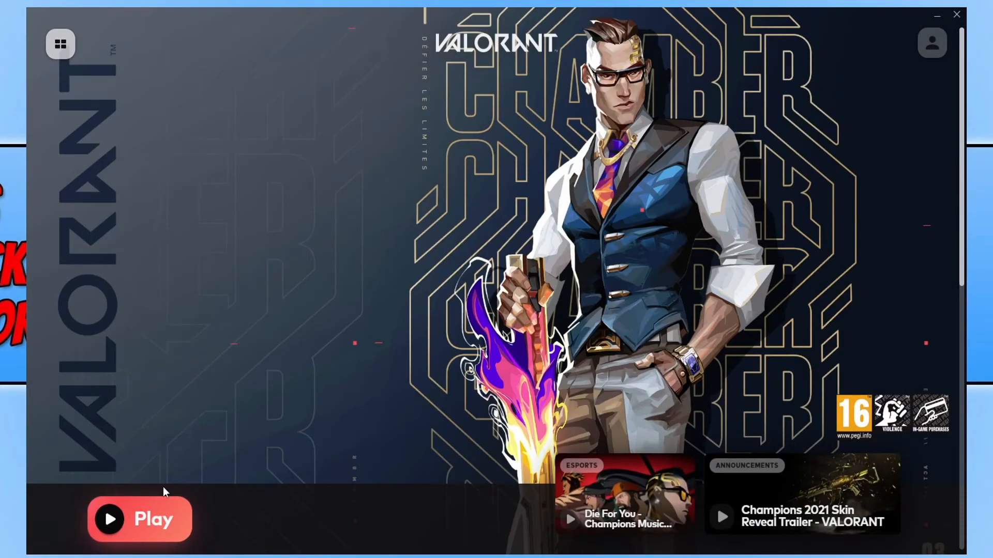